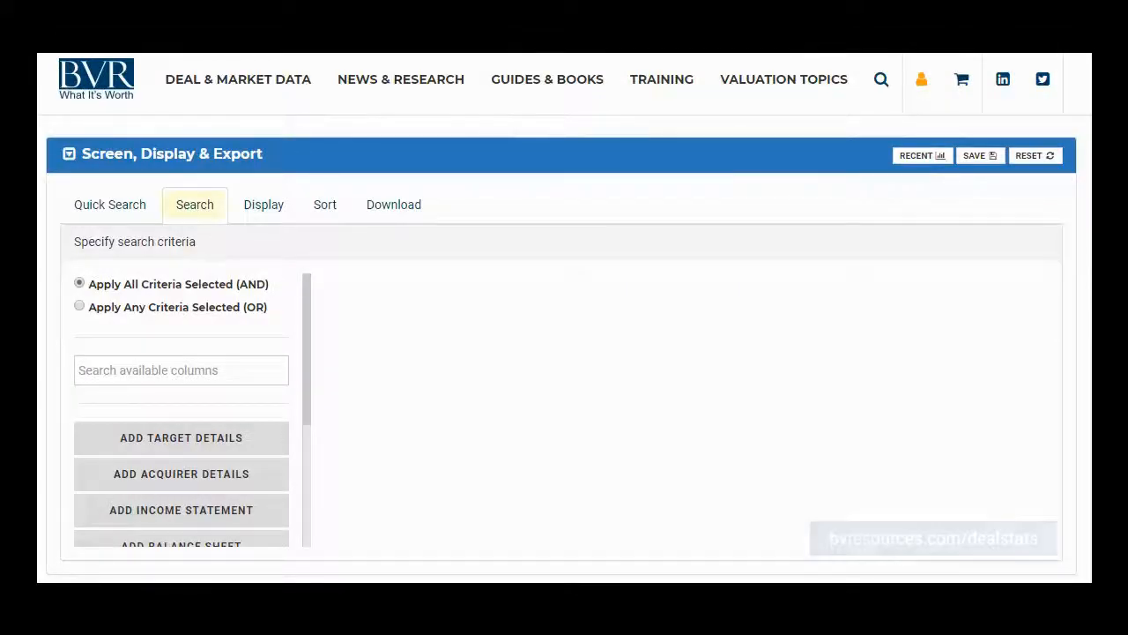
# Add Operating Profit from the income statement fields as a search criterion
pyautogui.click(195, 204)
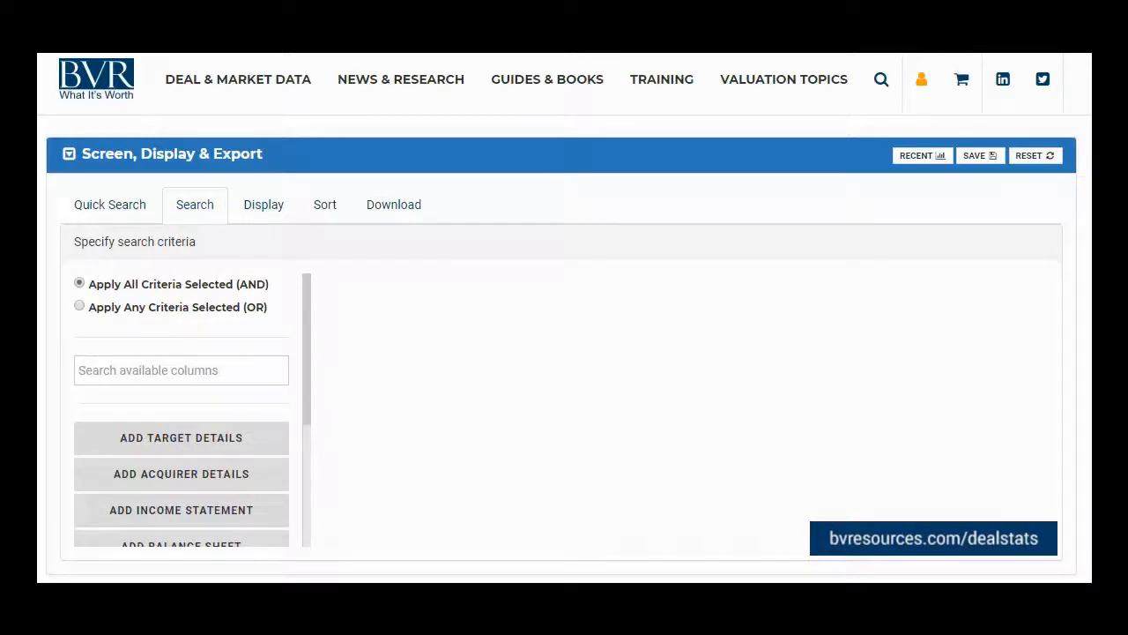
pyautogui.click(195, 205)
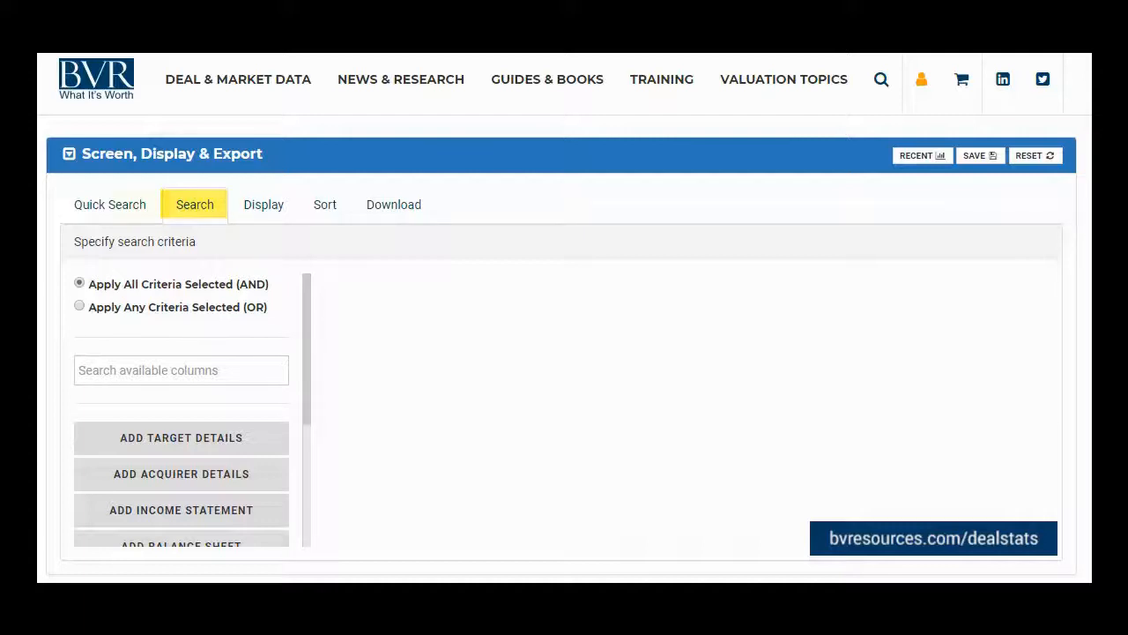
pyautogui.click(109, 204)
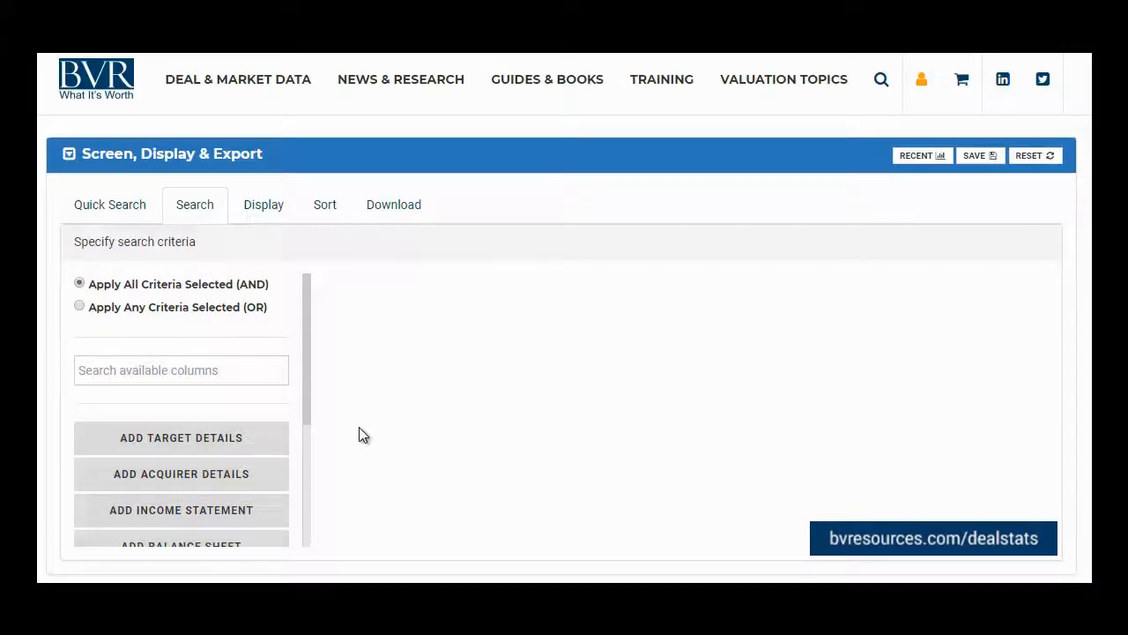
pyautogui.moveTo(227, 520)
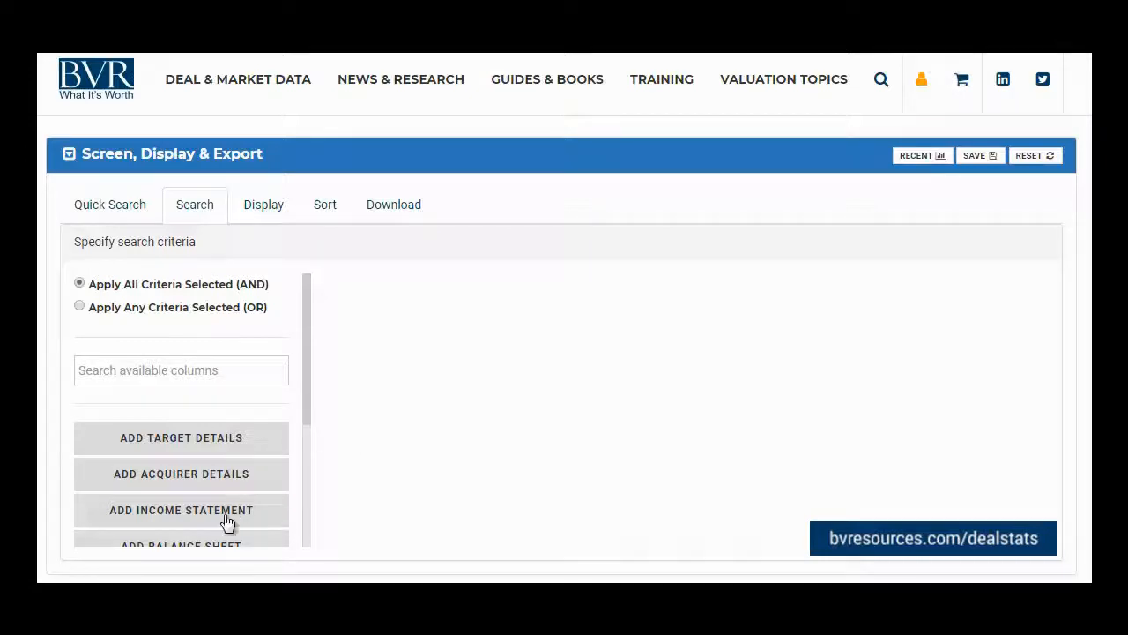
pyautogui.click(180, 510)
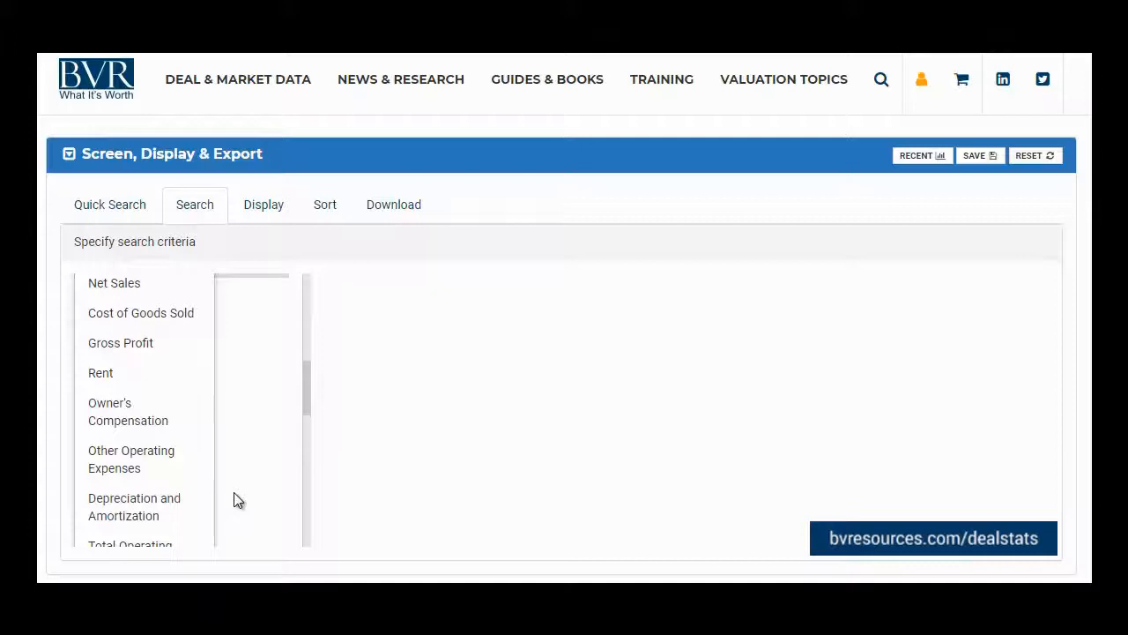
pyautogui.scroll(-3)
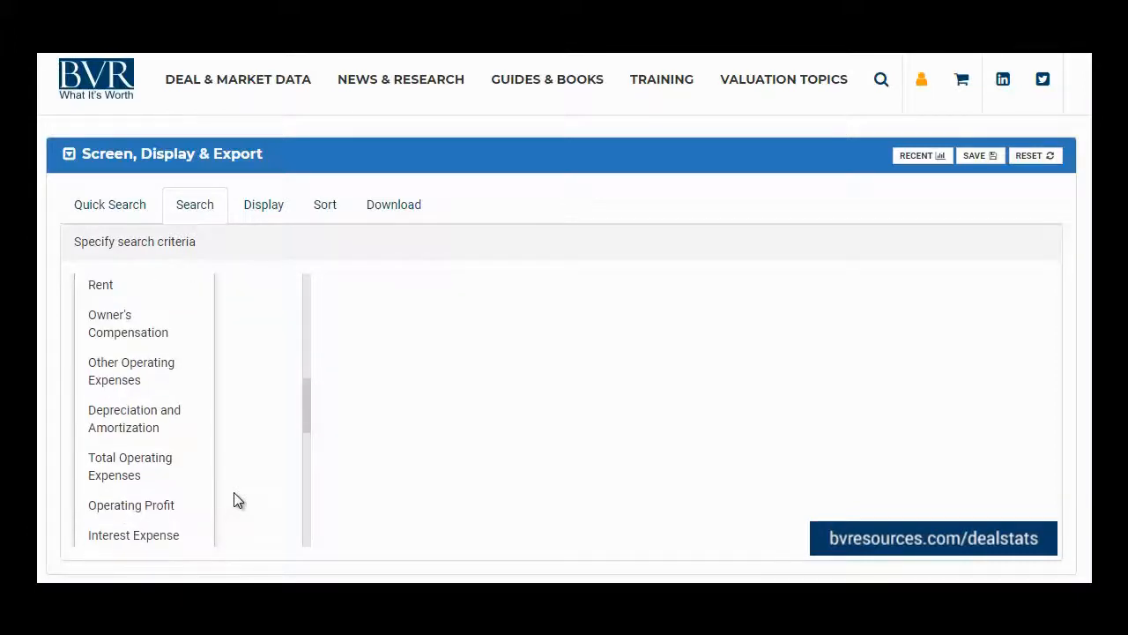
pyautogui.moveTo(167, 513)
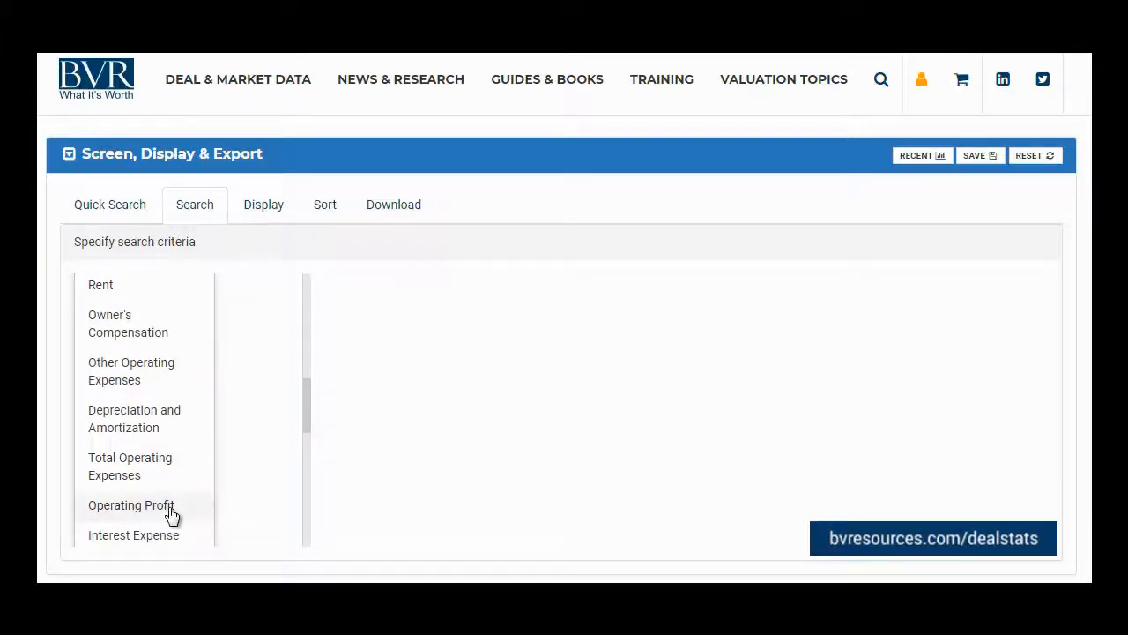
pyautogui.click(131, 505)
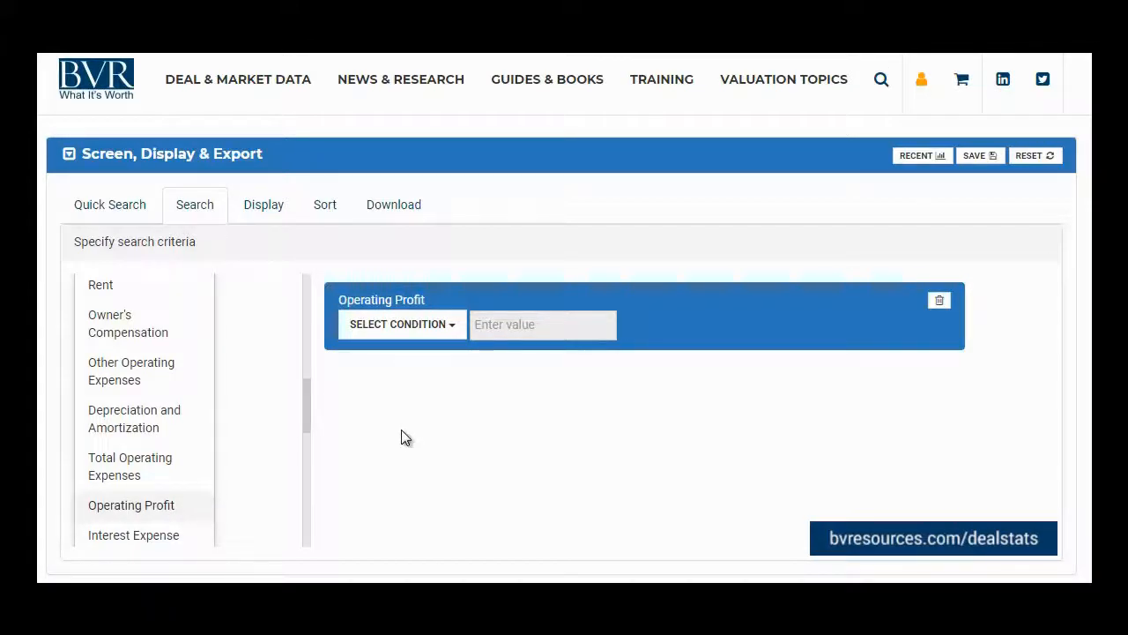
# Require Operating Profit to be greater than 500,000
pyautogui.click(401, 325)
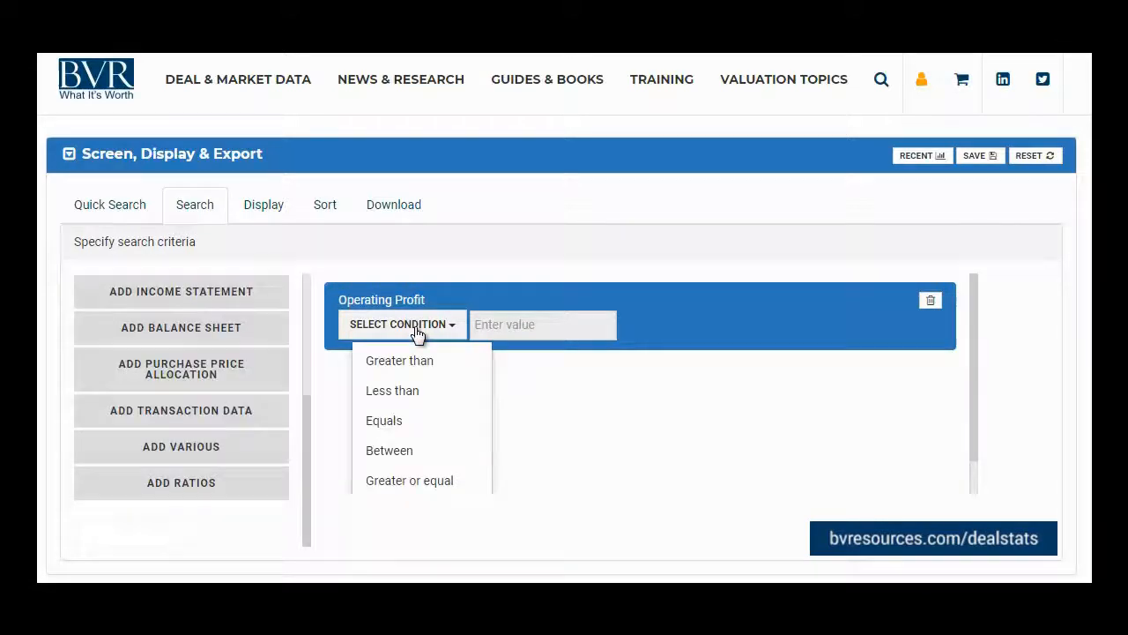
pyautogui.click(399, 360)
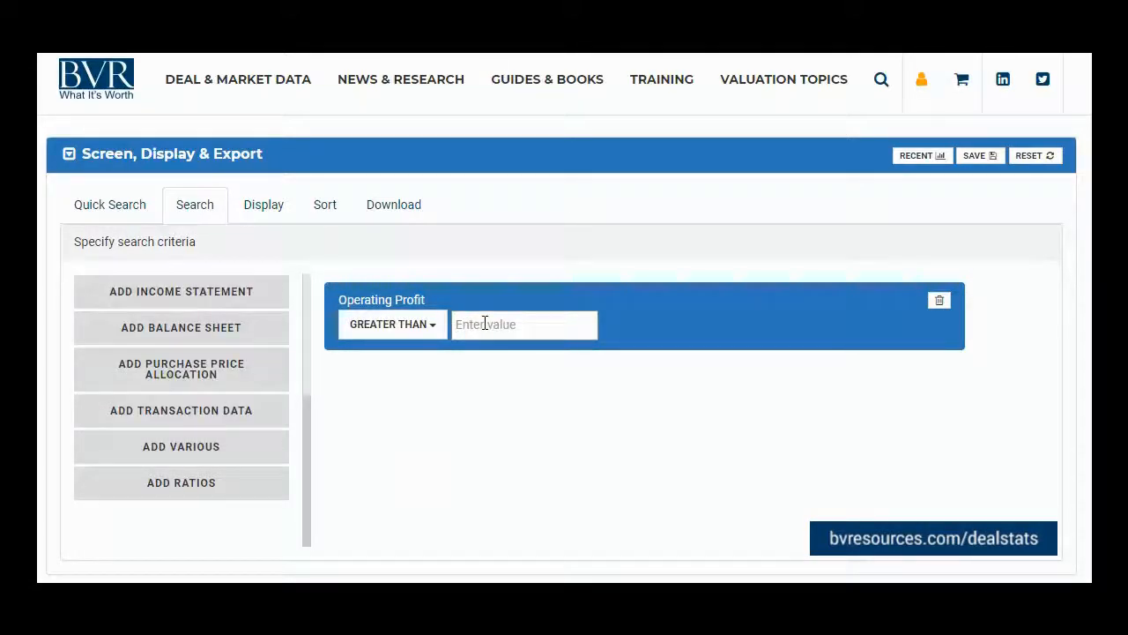
pyautogui.write('500,000')
pyautogui.write('e')
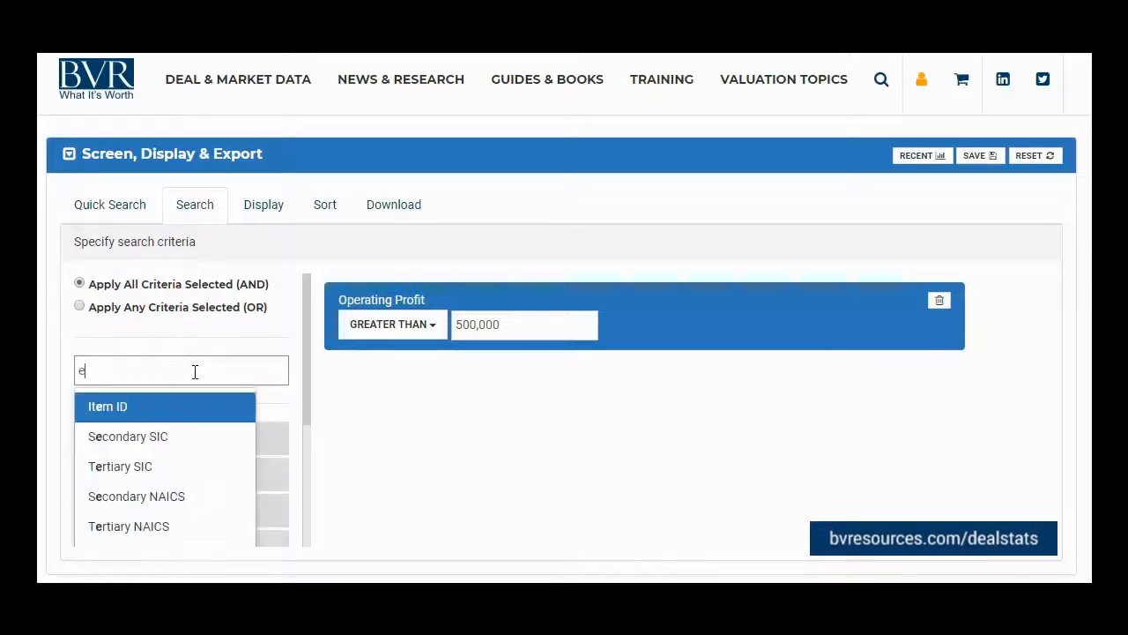
# Find EBITDA via the column search and add it as a criterion below Operating Profit
pyautogui.write('b')
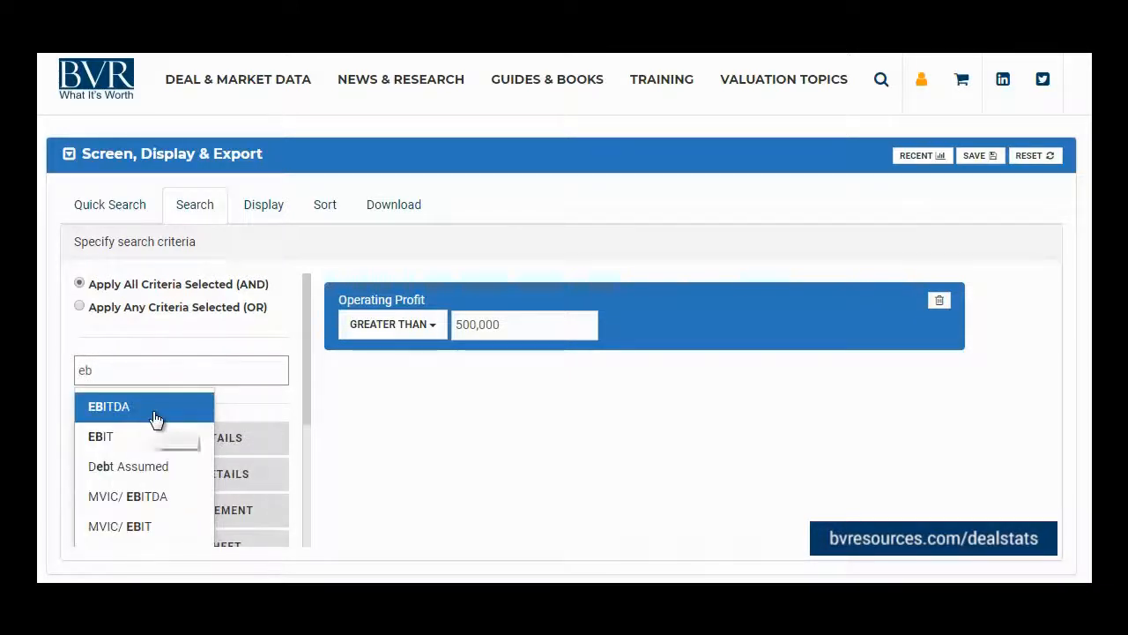
pyautogui.click(109, 406)
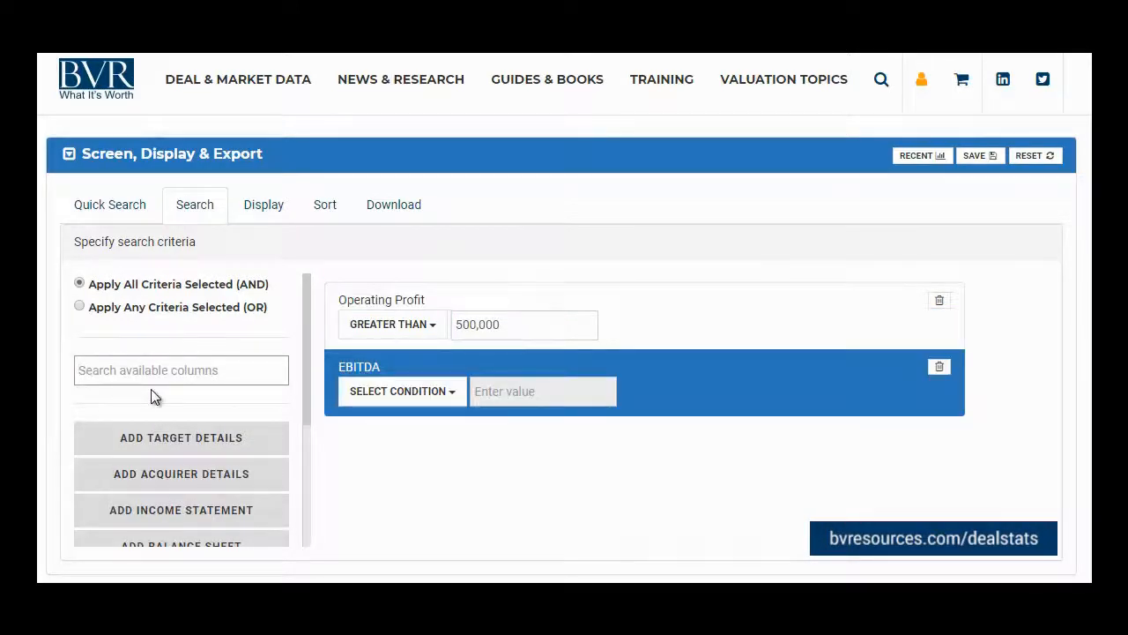
pyautogui.moveTo(373, 393)
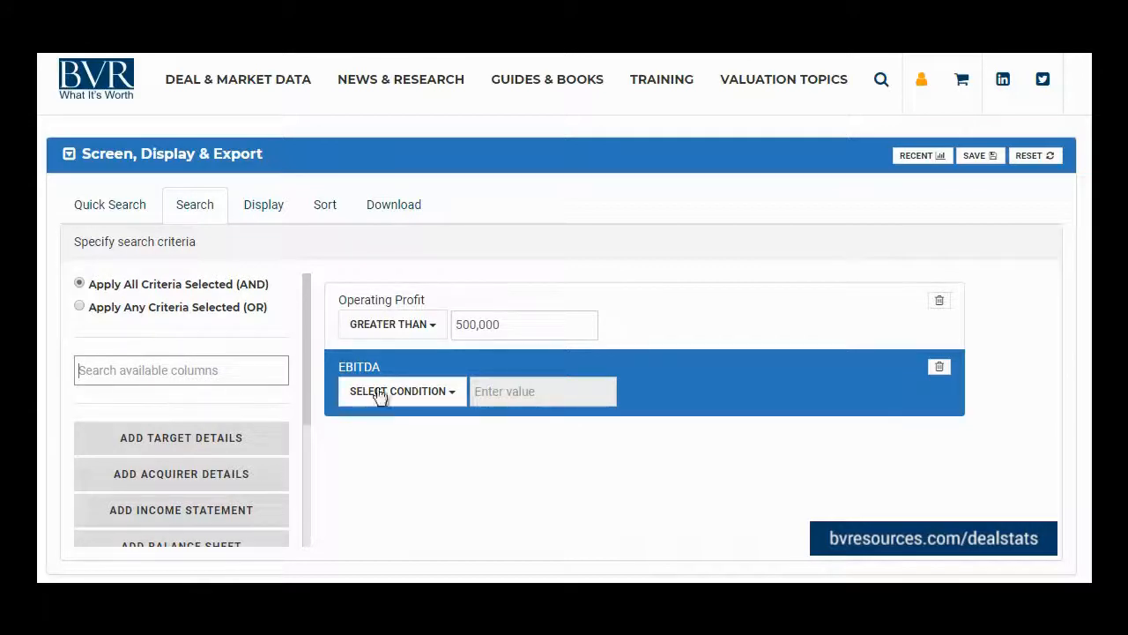
pyautogui.click(398, 392)
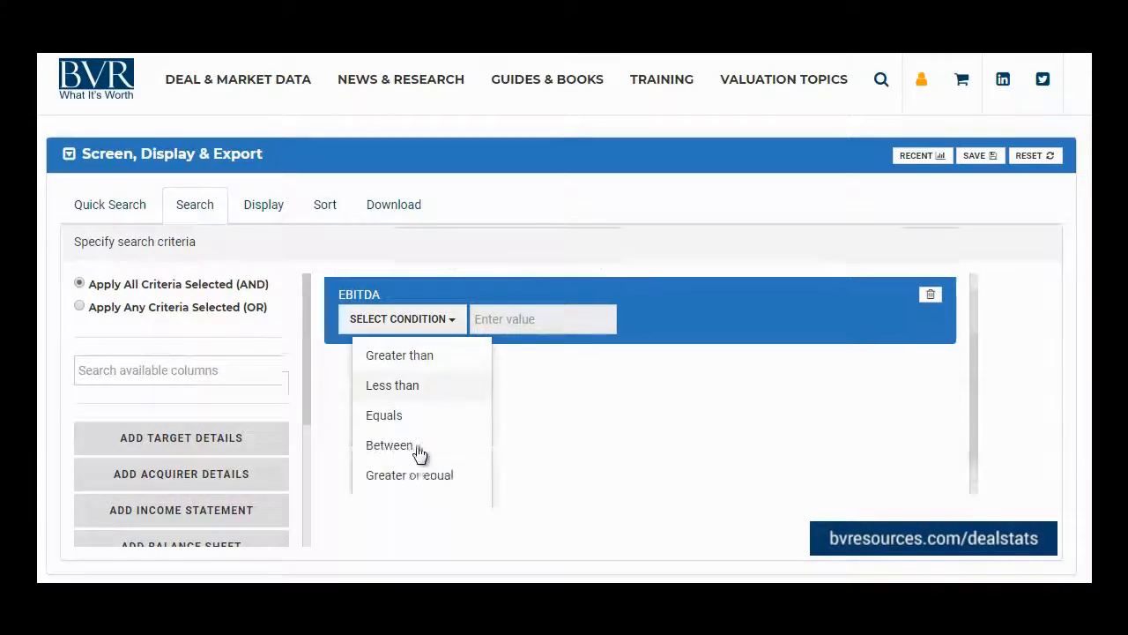